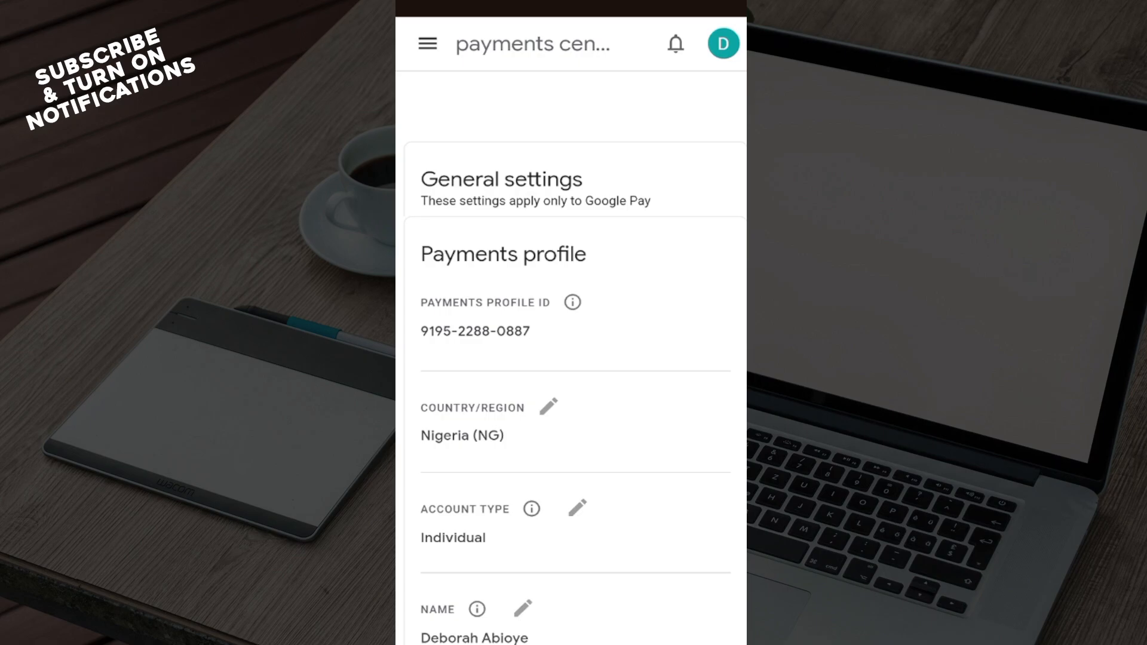
scroll(down, 3)
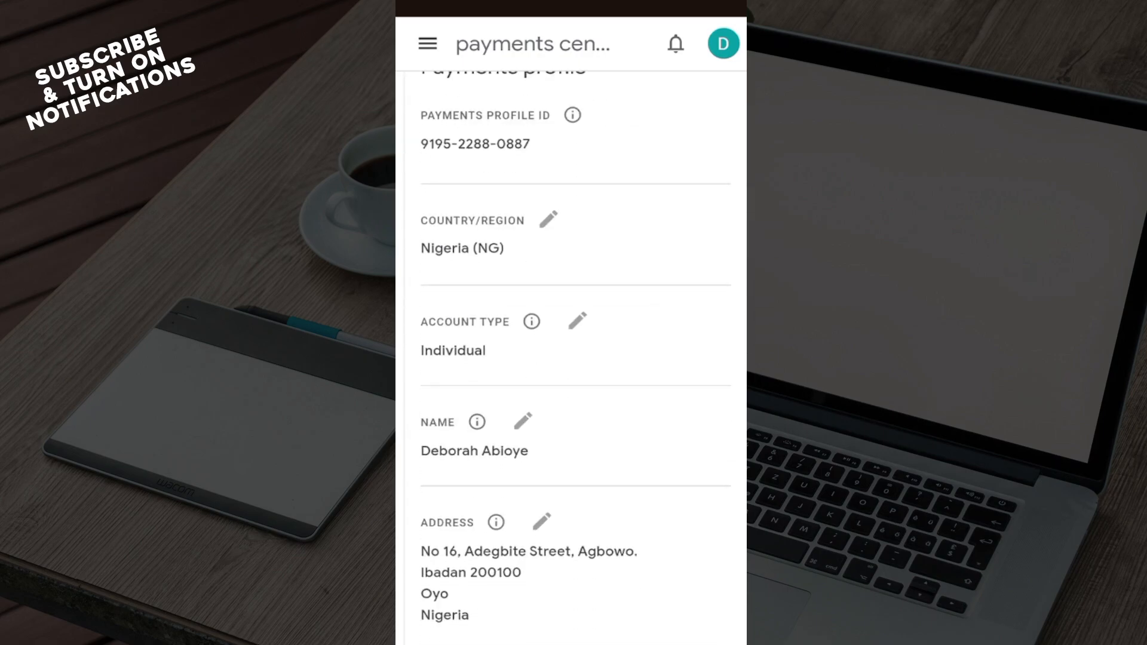
scroll(down, 3)
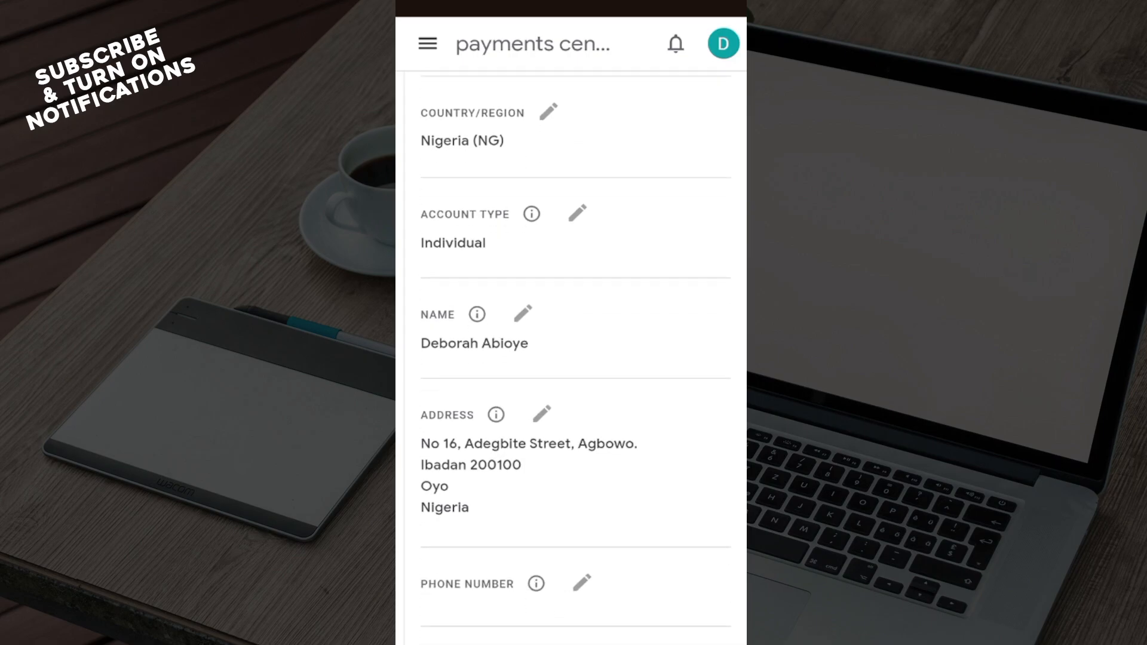
scroll(down, 3)
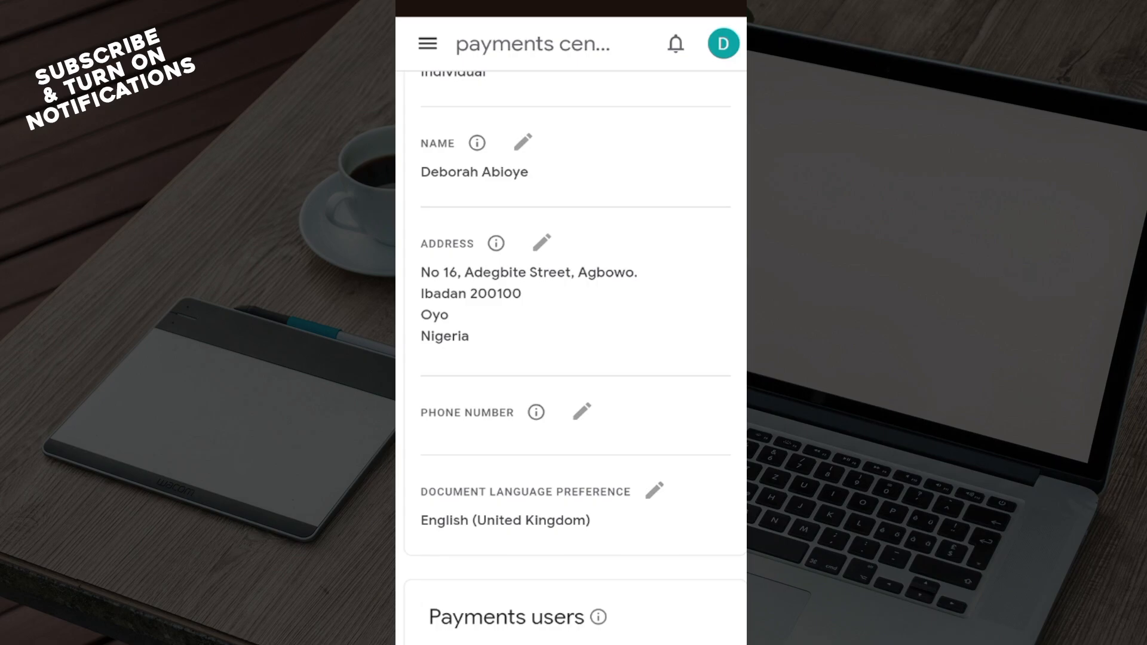
click(540, 243)
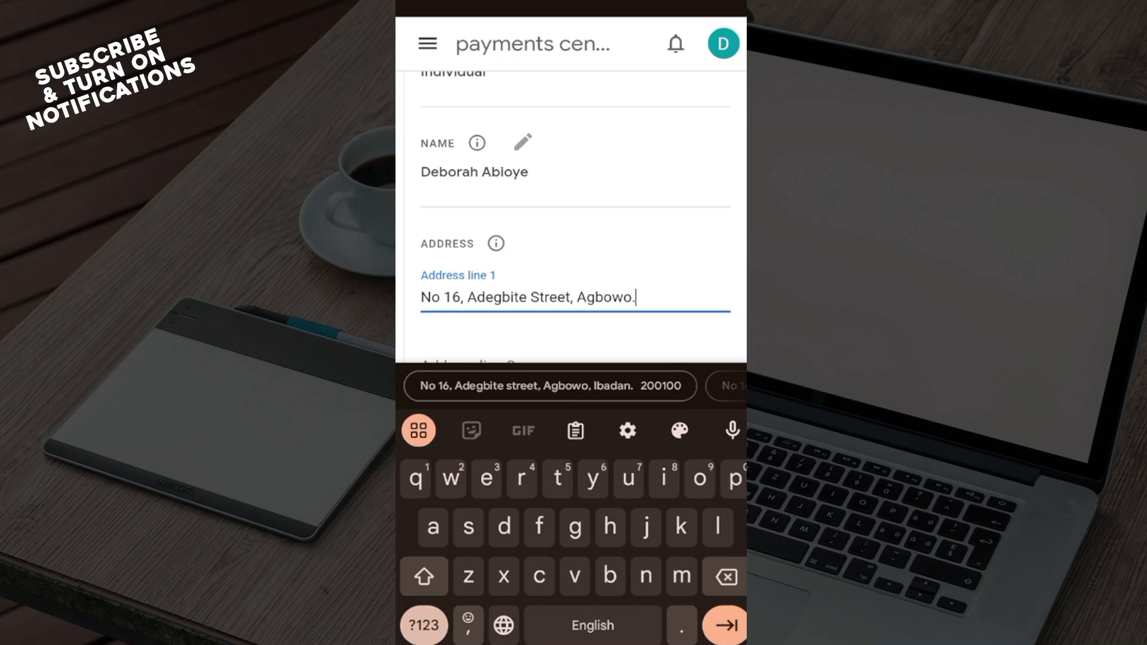
key(BackSpace)
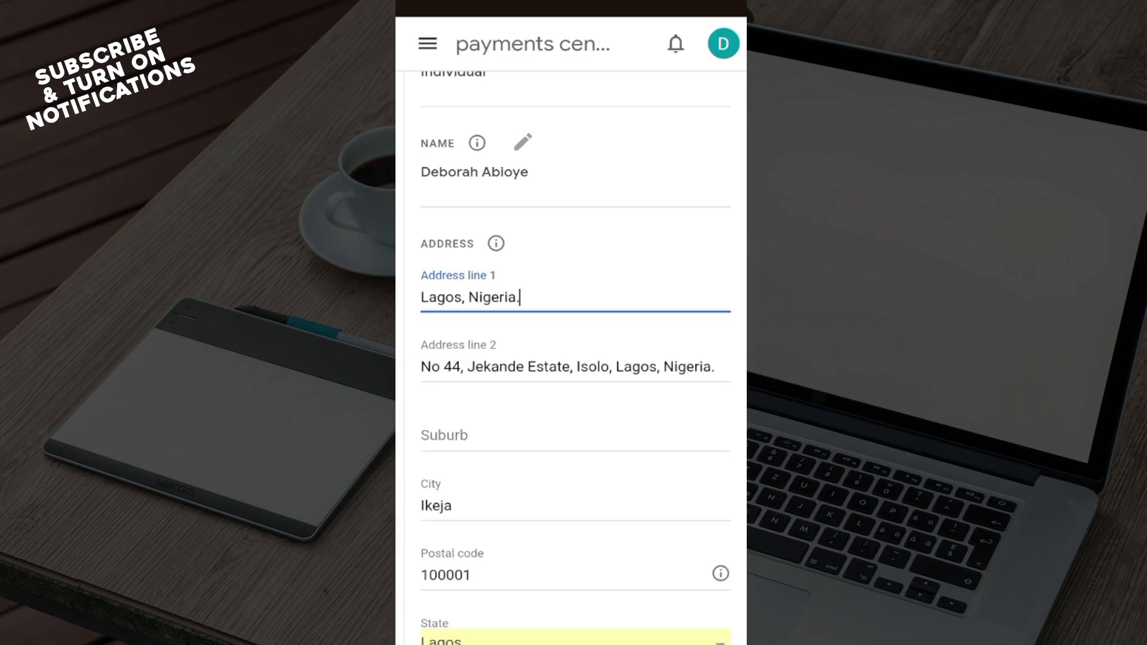
scroll(down, 3)
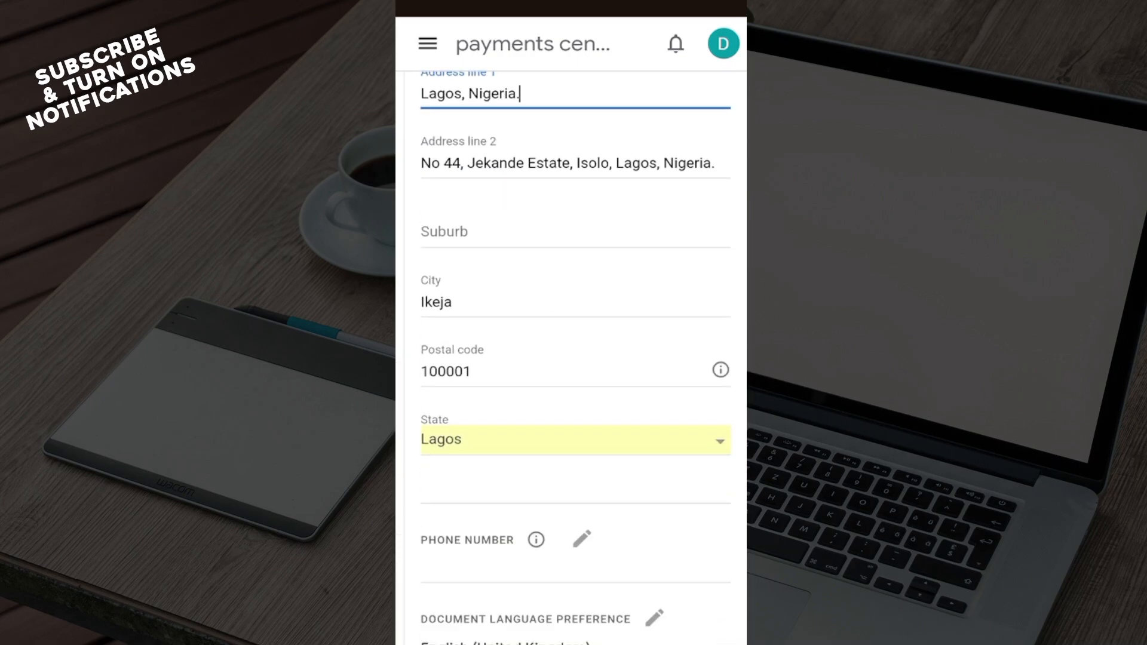
scroll(down, 3)
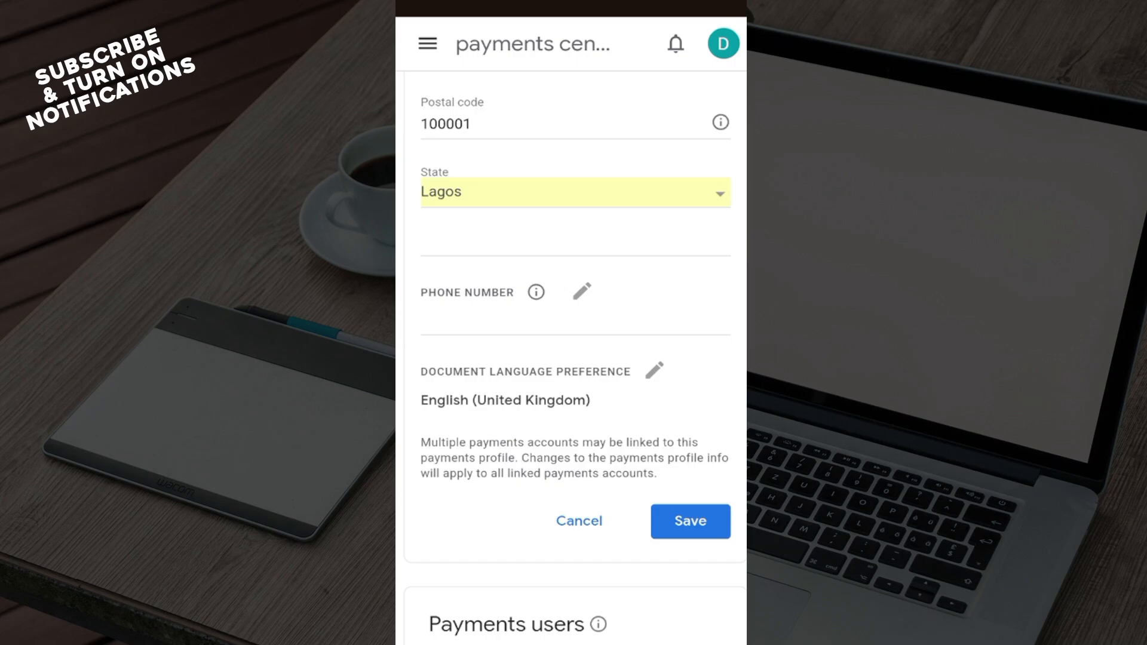
click(688, 521)
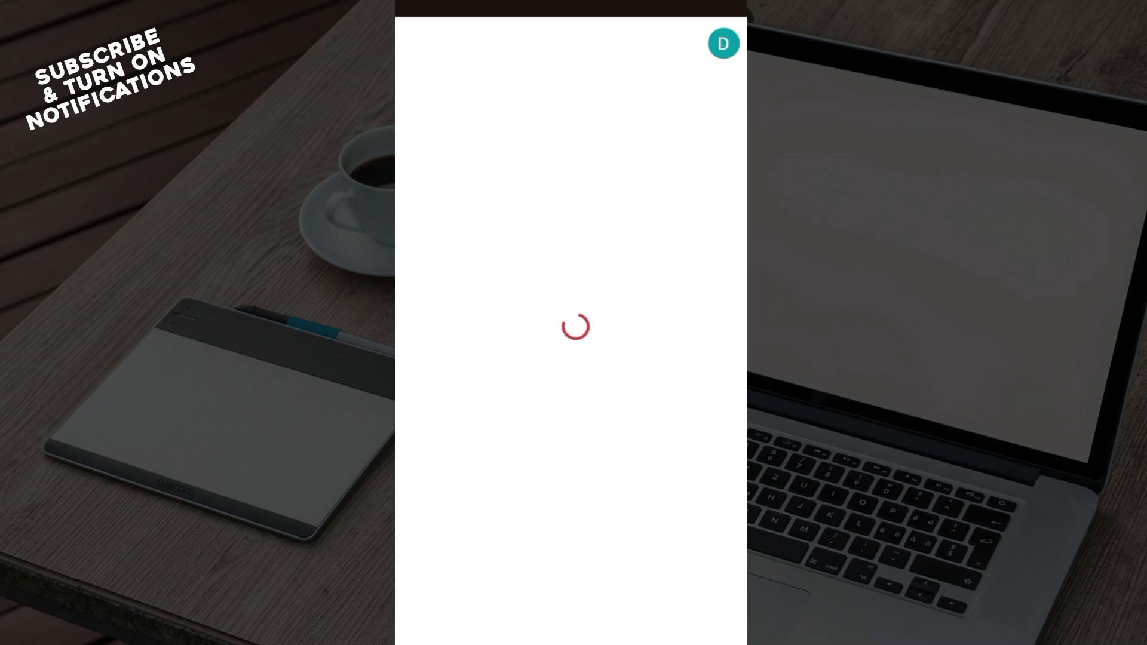